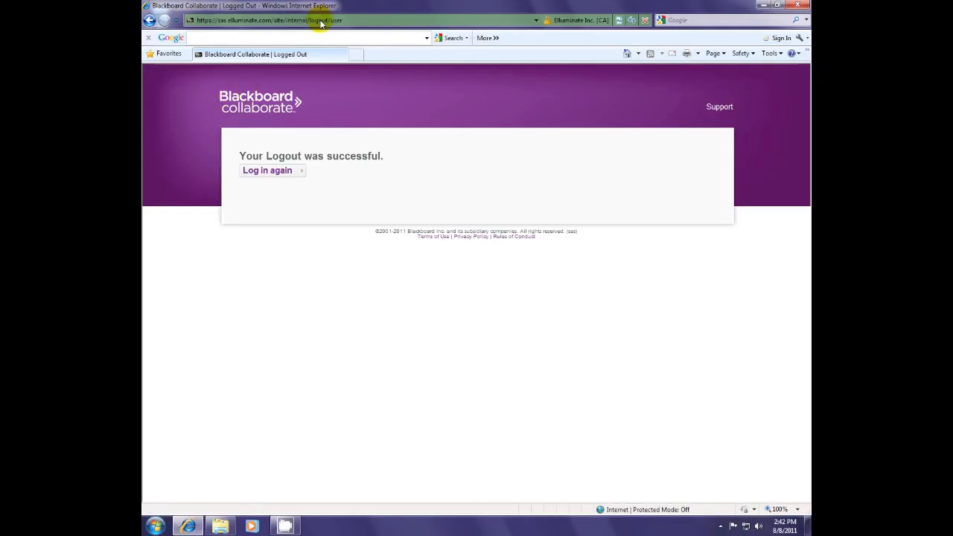
- Paste the Collaborate session link into the address bar and load the Session Login page
{"action": "left_click", "coordinate": [268, 20]}
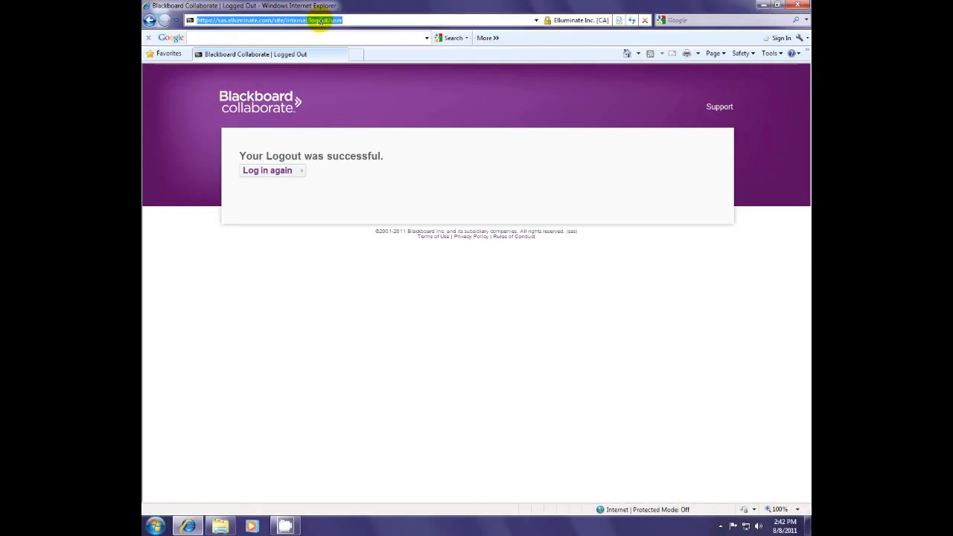
{"action": "right_click", "coordinate": [320, 20]}
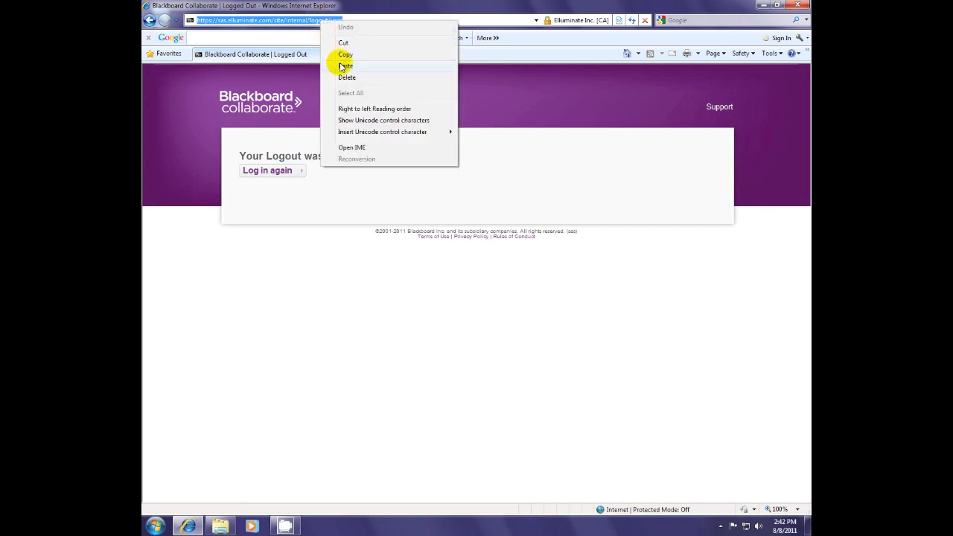
{"action": "left_click", "coordinate": [346, 65]}
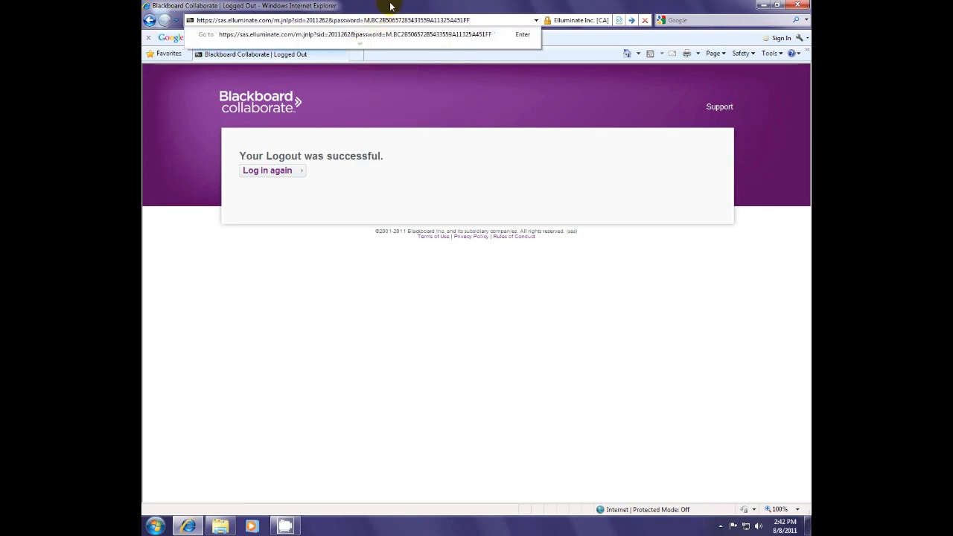
{"action": "left_click", "coordinate": [267, 169]}
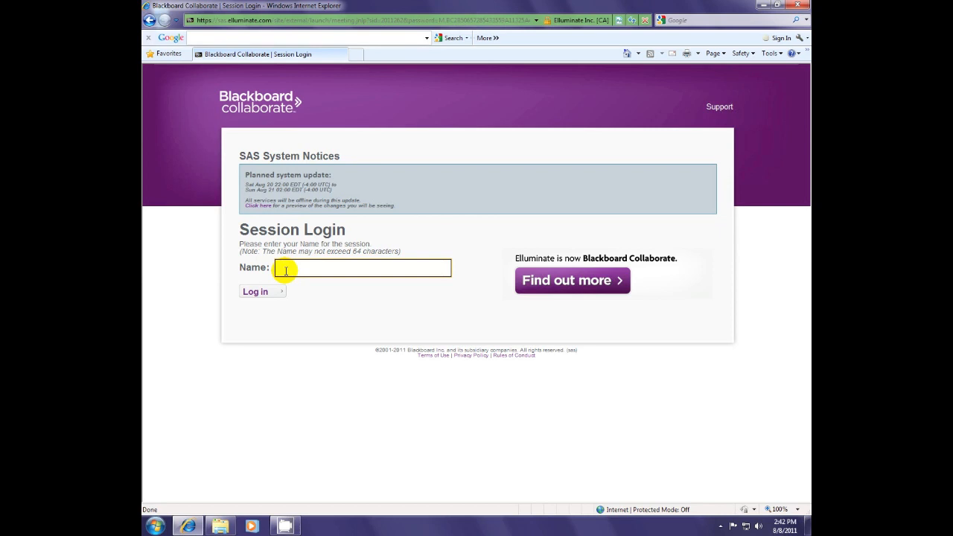
- Log in to the session as participant 'Matt SL', launching Collaborate via Java
{"action": "type", "text": "Matt SL"}
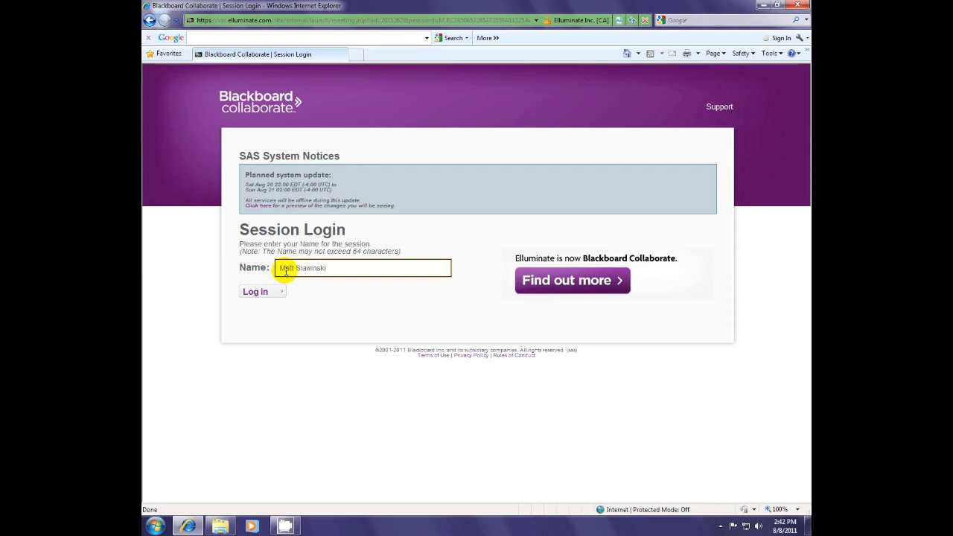
{"action": "left_click", "coordinate": [255, 291]}
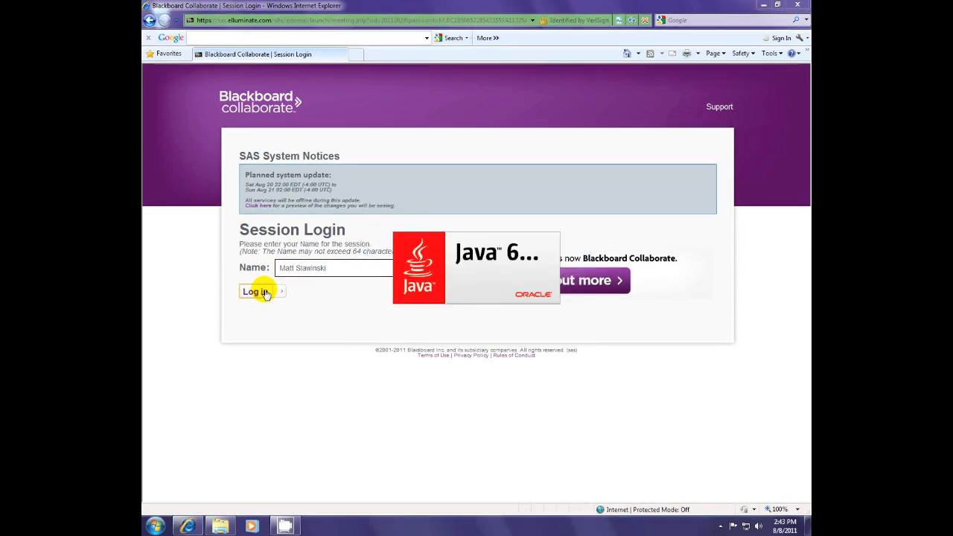
{"action": "left_click", "coordinate": [255, 291]}
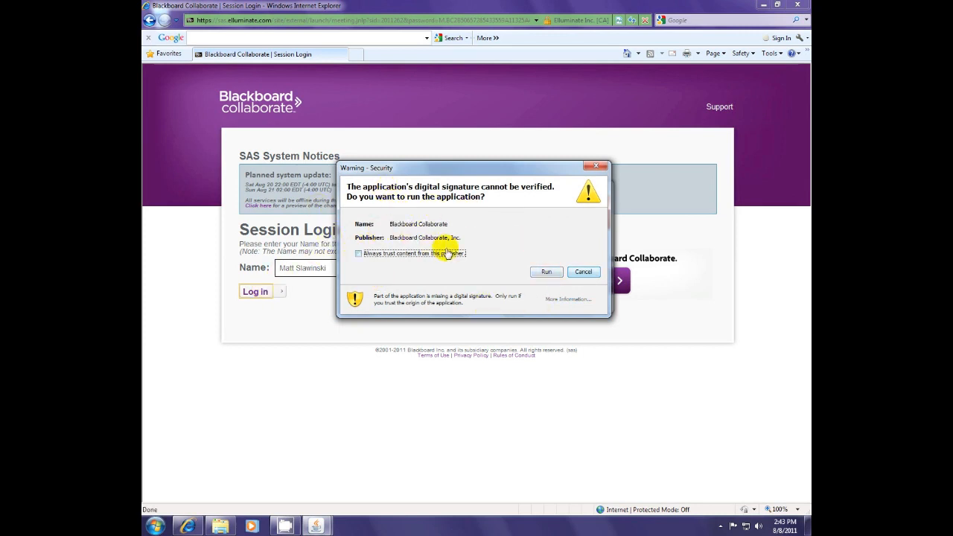
- Run the unverified Blackboard Collaborate application from the security warning
{"action": "left_click", "coordinate": [582, 271]}
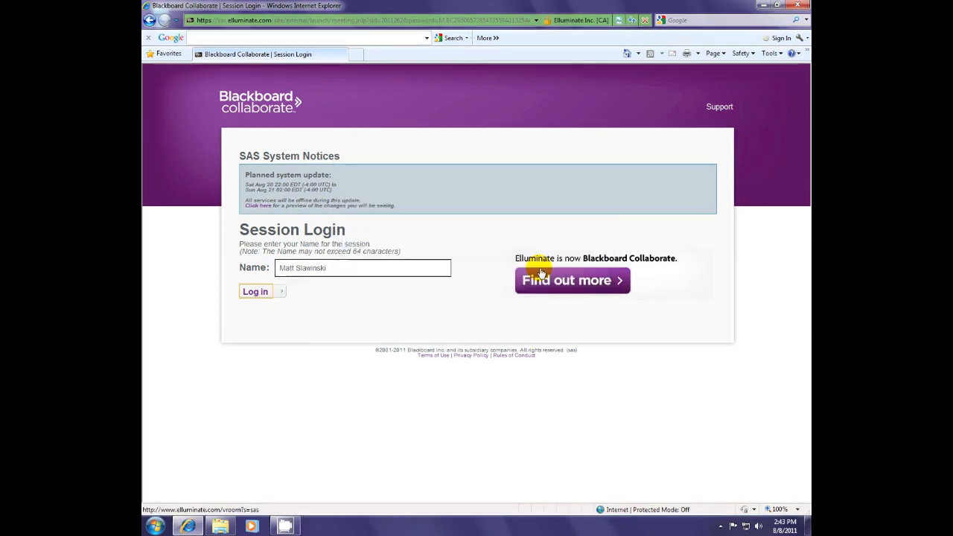
{"action": "mouse_move", "coordinate": [476, 270]}
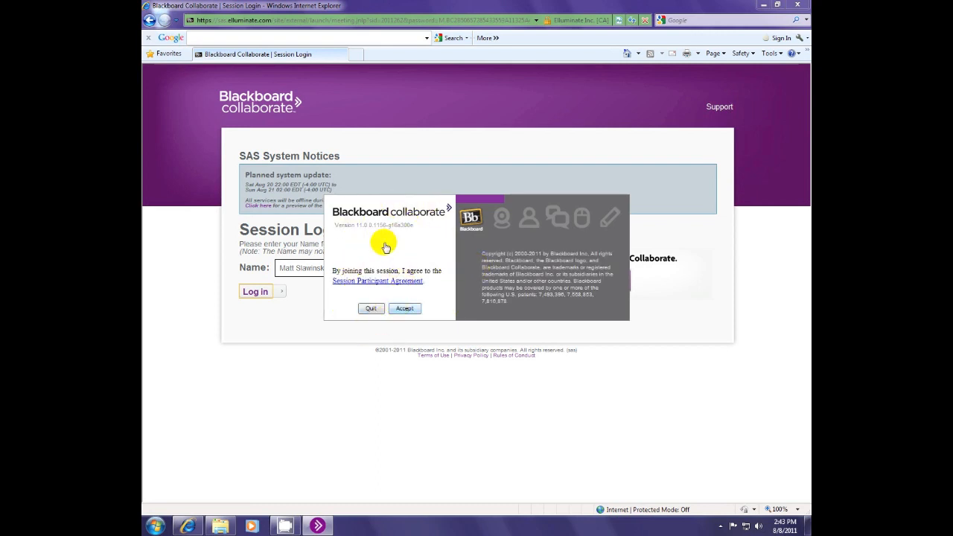
{"action": "mouse_move", "coordinate": [387, 287]}
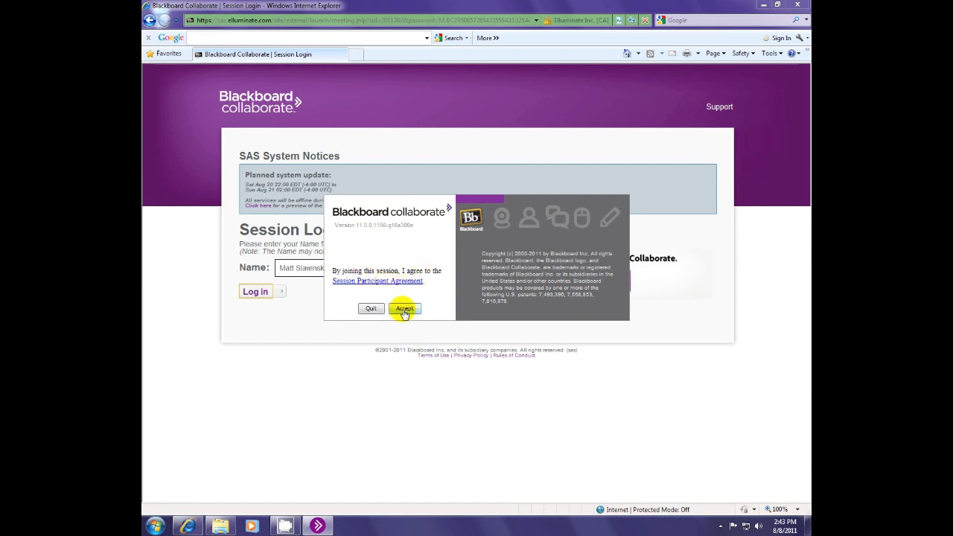
- Accept the participant agreement and confirm Cable/DSL connection speed to enter the Main Room
{"action": "left_click", "coordinate": [405, 308]}
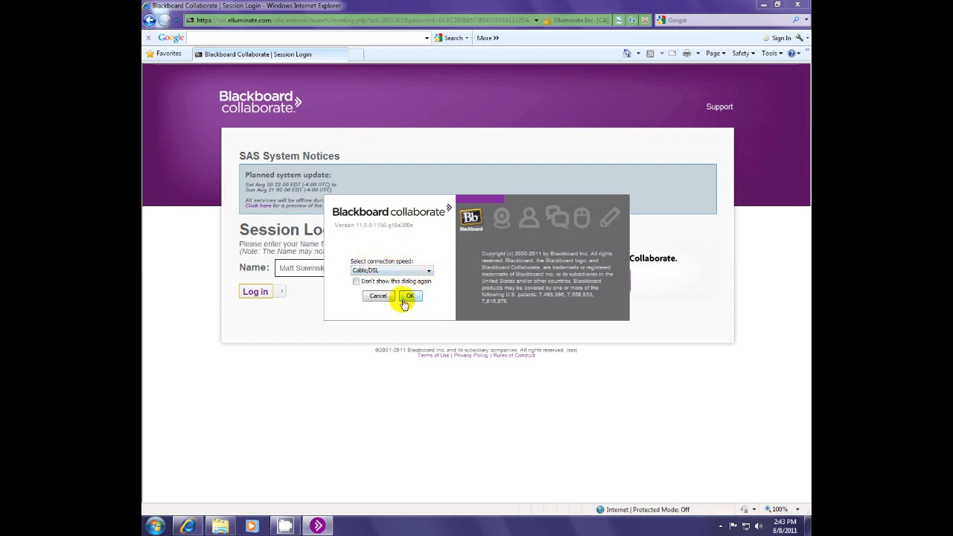
{"action": "mouse_move", "coordinate": [444, 229]}
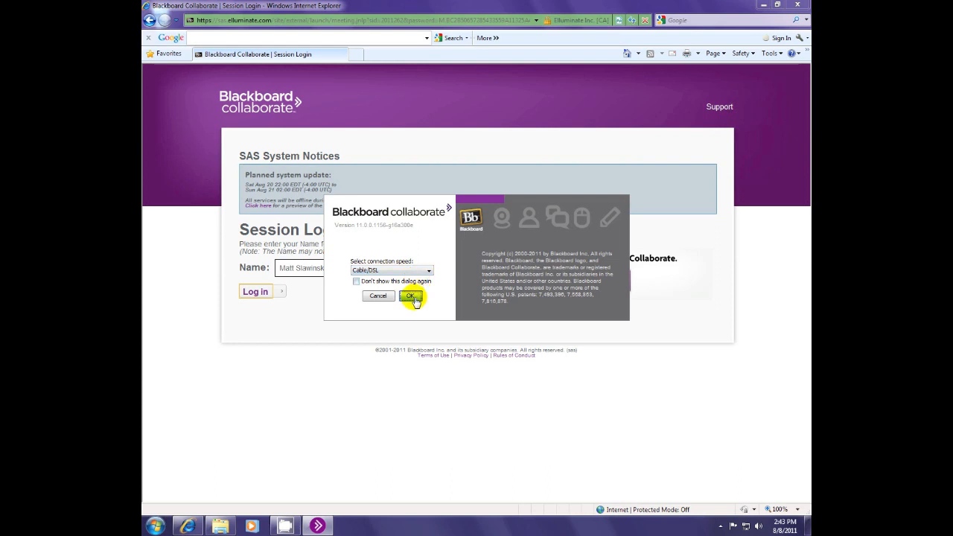
{"action": "left_click", "coordinate": [410, 295]}
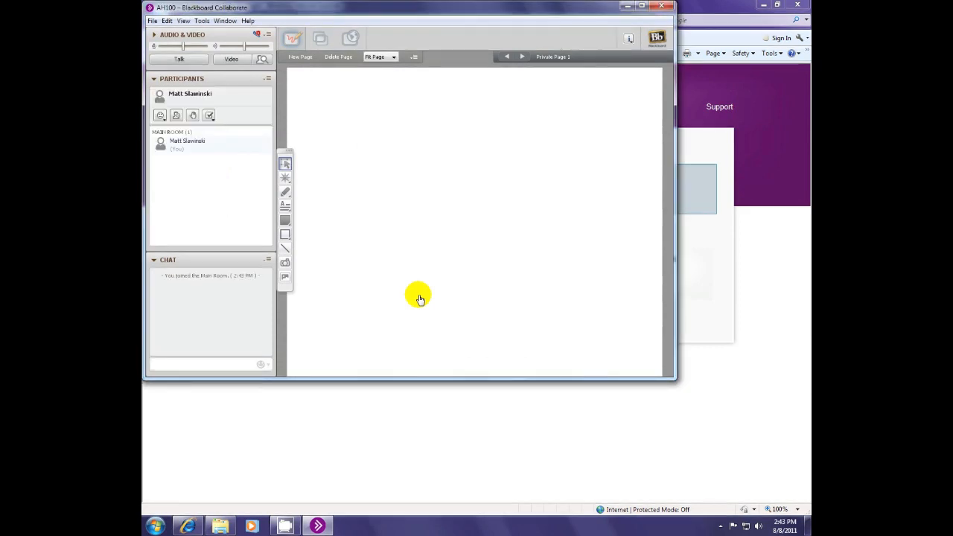
- Maximize the Collaborate session window to fill the screen
{"action": "left_click", "coordinate": [210, 145]}
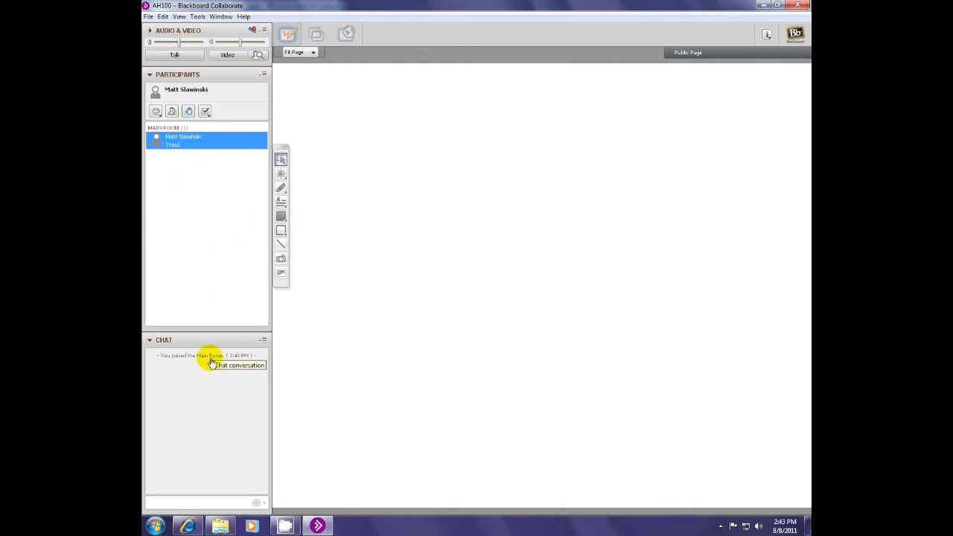
{"action": "mouse_move", "coordinate": [462, 252]}
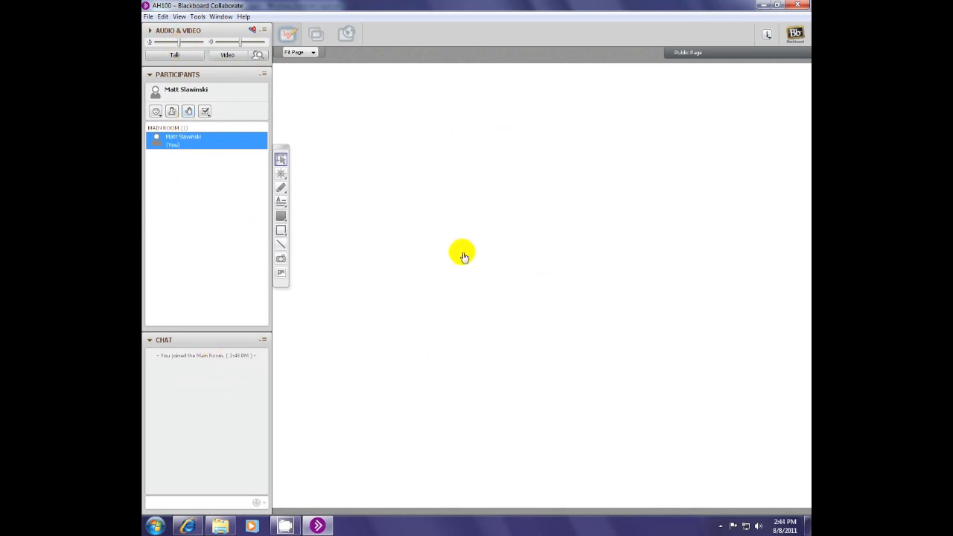
{"action": "mouse_move", "coordinate": [564, 156]}
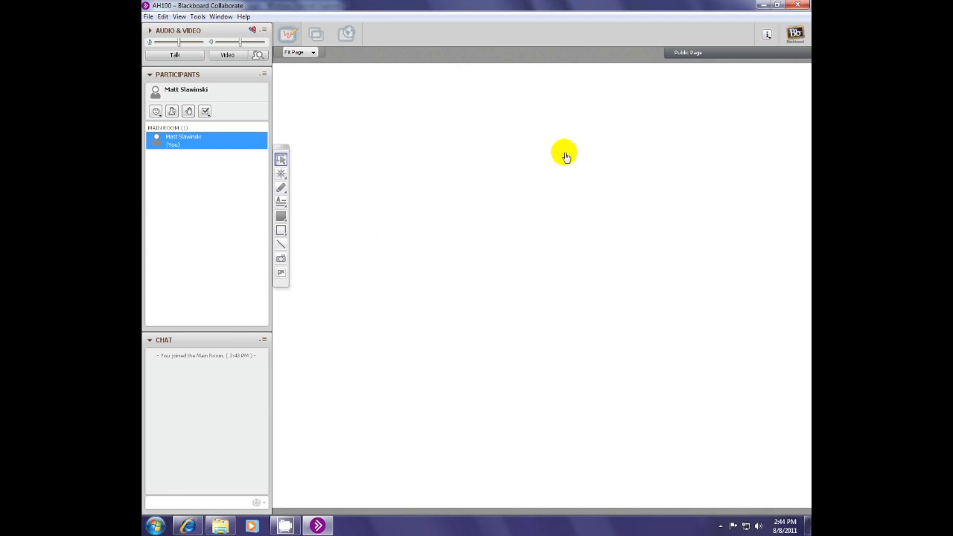
{"action": "mouse_move", "coordinate": [462, 291]}
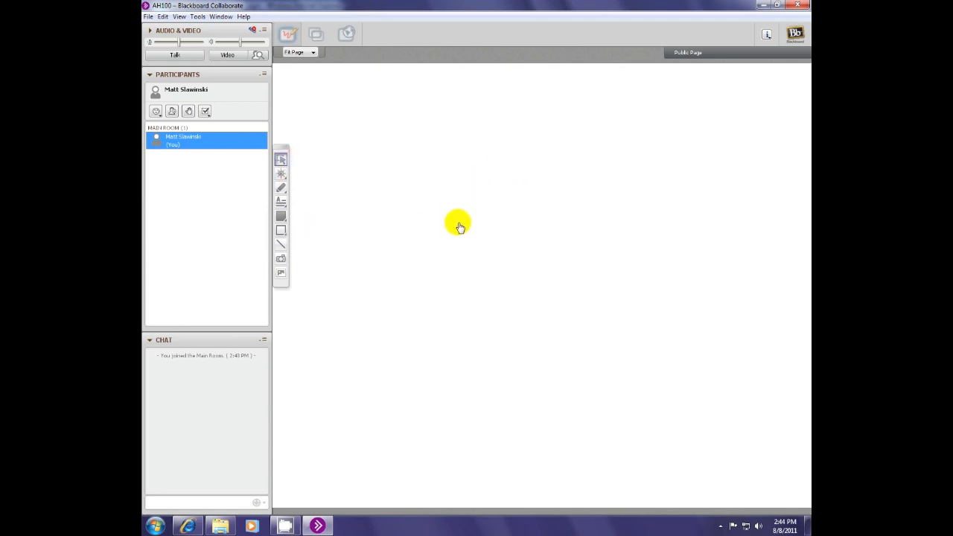
{"action": "mouse_move", "coordinate": [445, 200]}
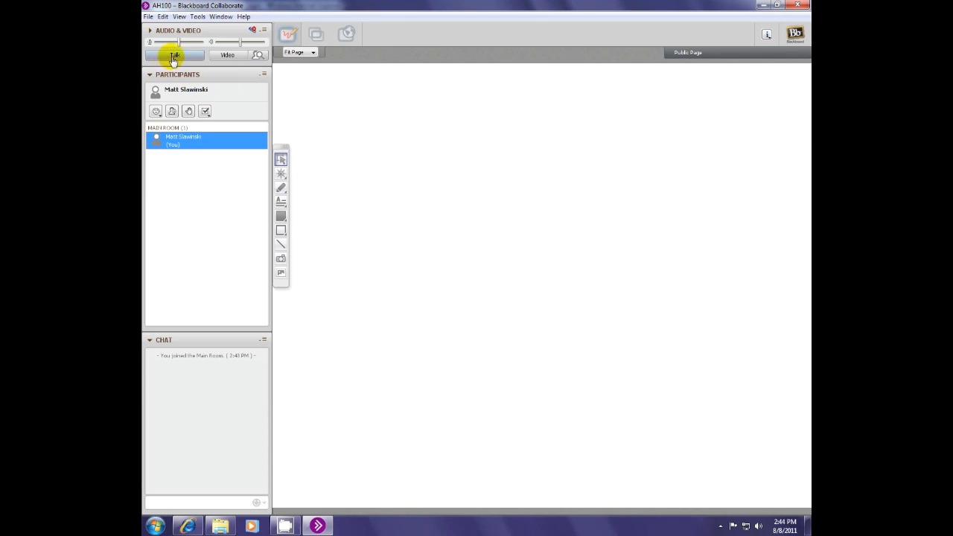
{"action": "mouse_move", "coordinate": [174, 55]}
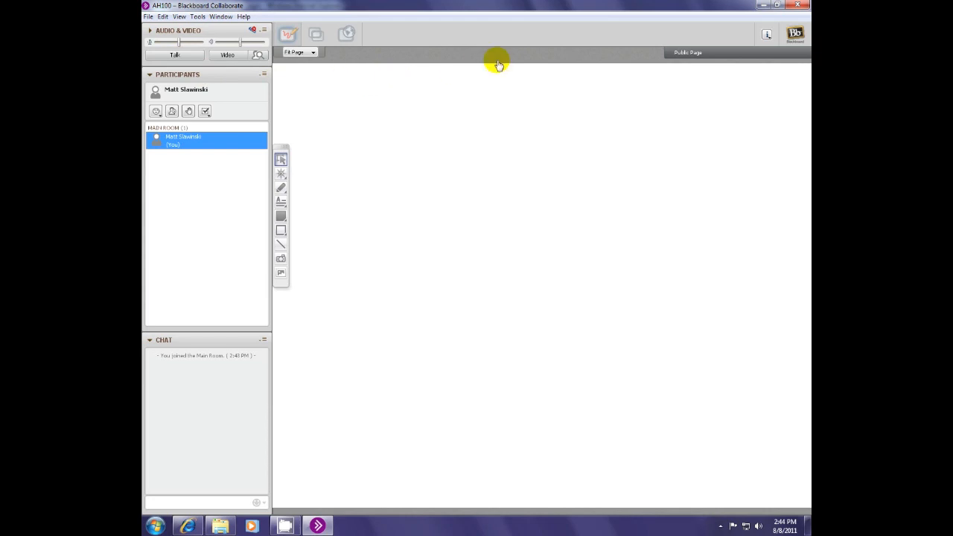
{"action": "mouse_move", "coordinate": [227, 55]}
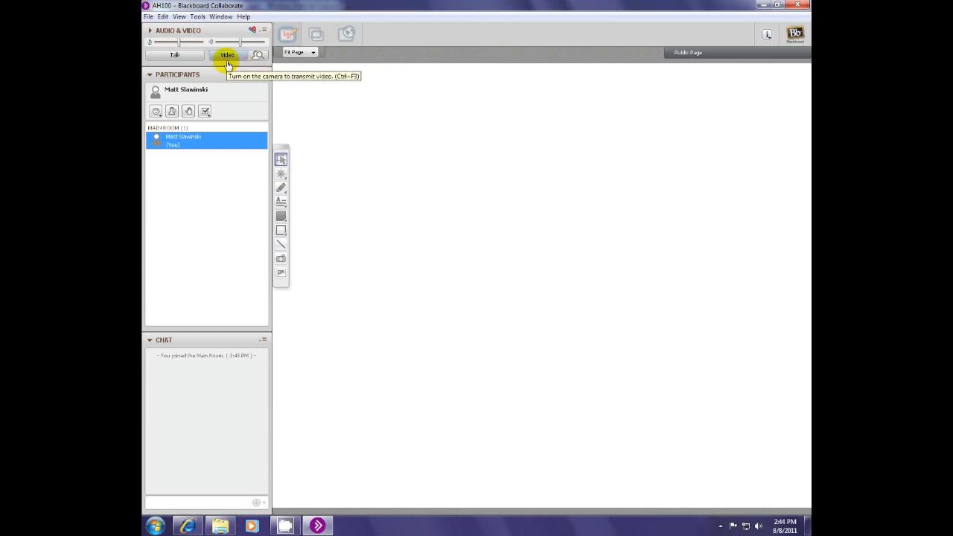